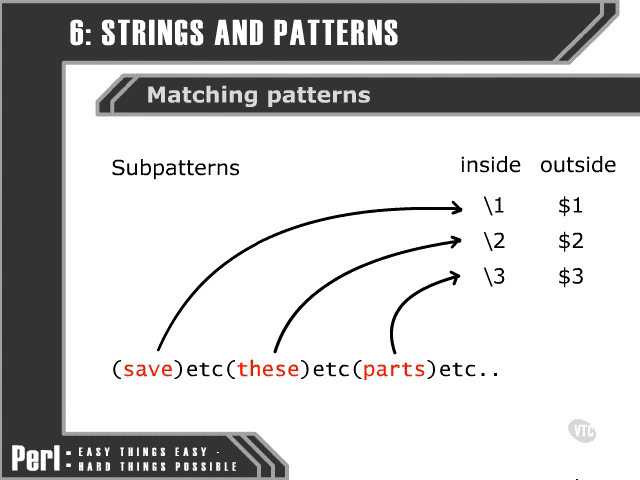
mouse_move(588, 468)
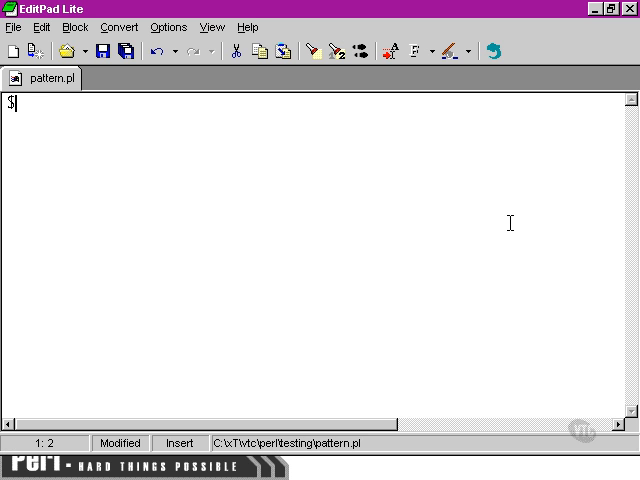
Step: Assign 'The room was full of boxes and bins.' to $_ and begin the pattern line
text(_ =)
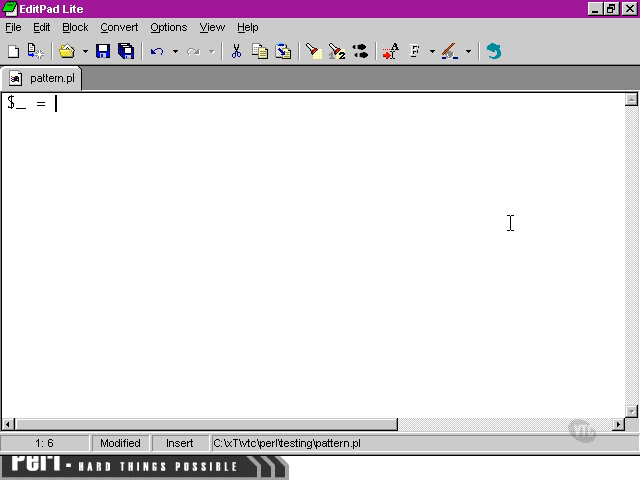
text('the roo)
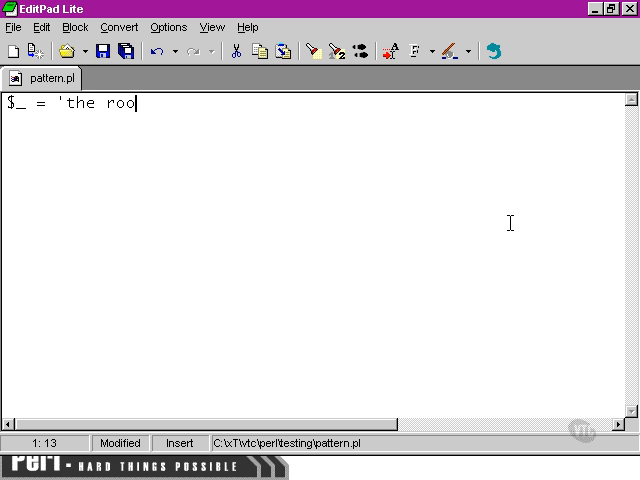
text(T)
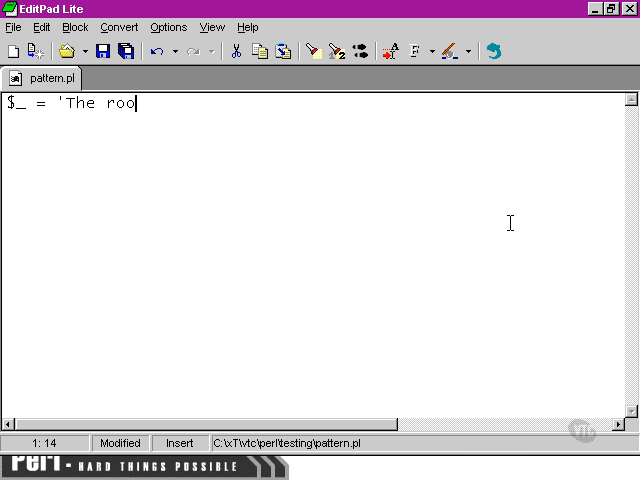
text(m was full of boxes)
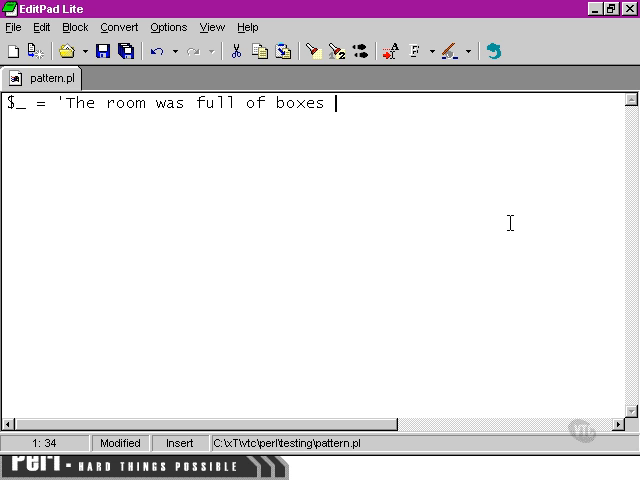
text(and bins.';)
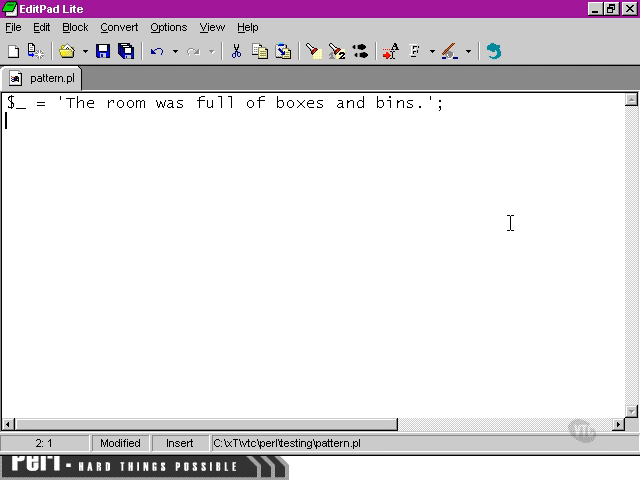
text(/)
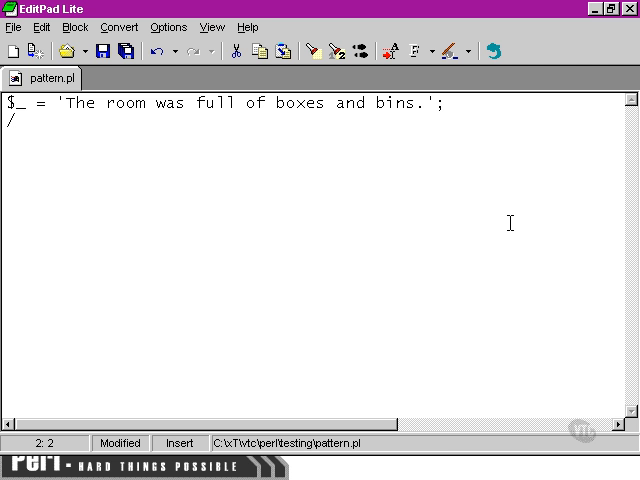
Step: Write the match /[a-z]oxes and bins\./ with the period escaped and print $& below
text([a)
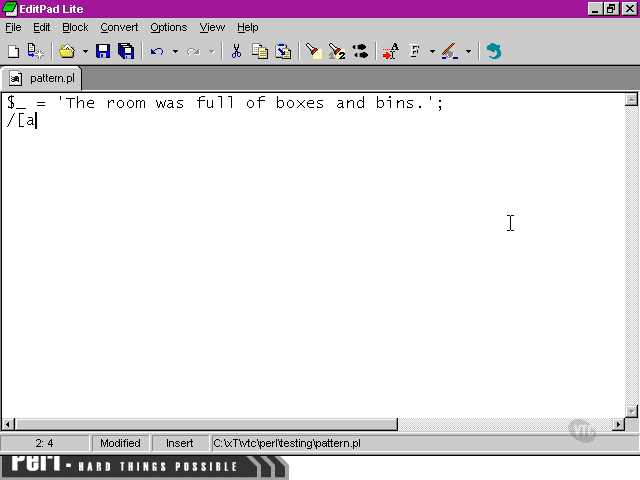
text(-z])
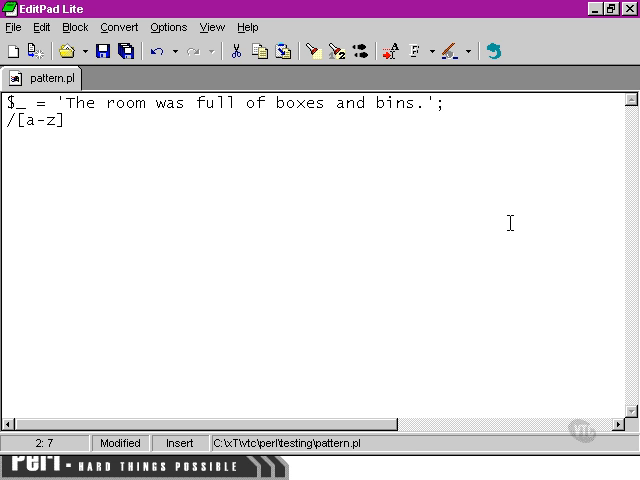
text(oxes)
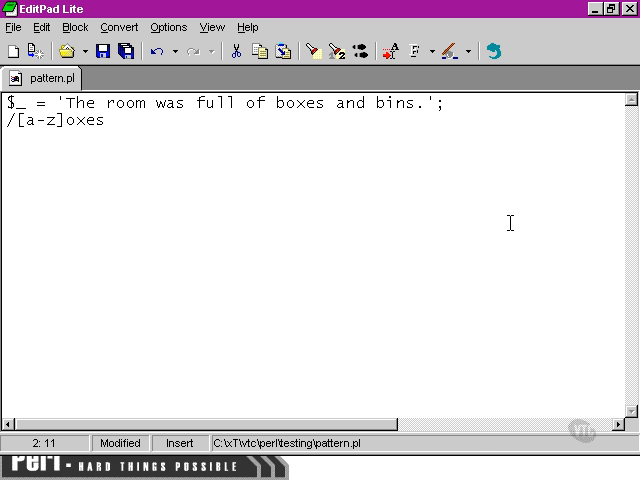
text(and bins.')
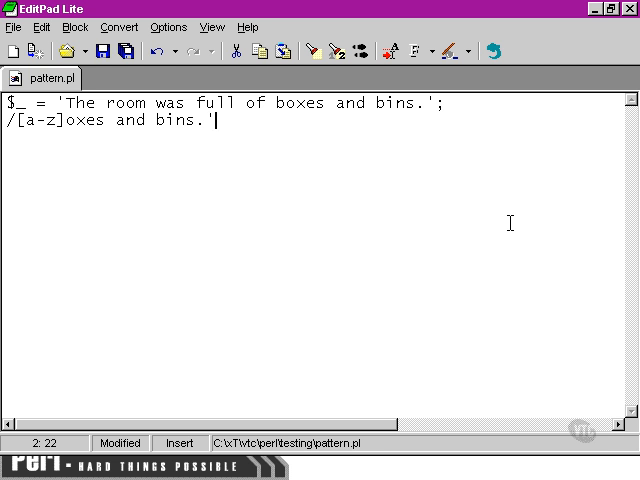
text(;)
text(print $&;)
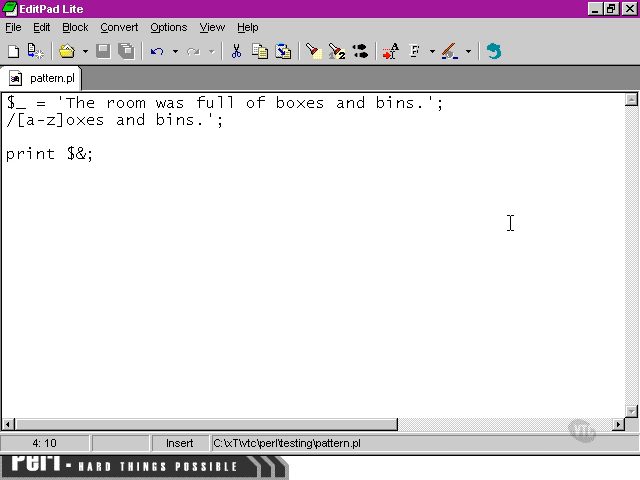
text(/)
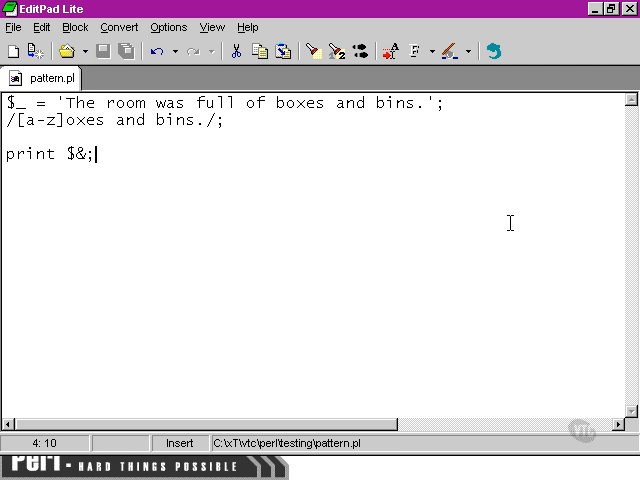
click(92, 120)
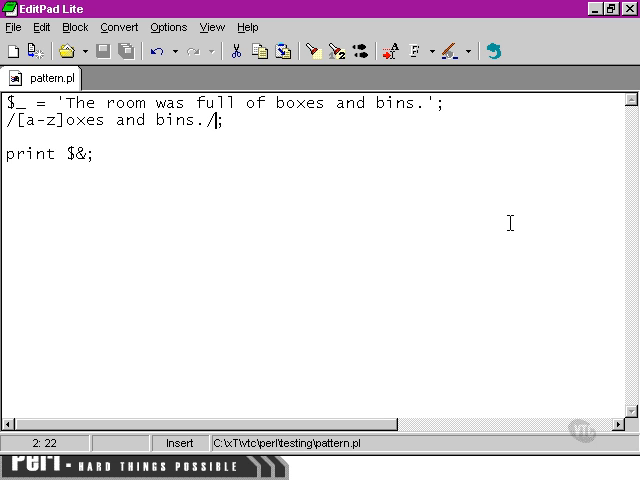
text(\)
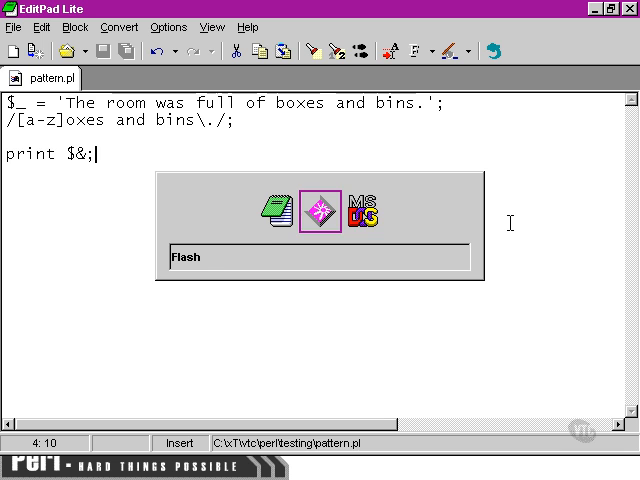
Step: Run pattern.pl in Command Prompt twice, printing "boxes and bins." as the match
click(360, 210)
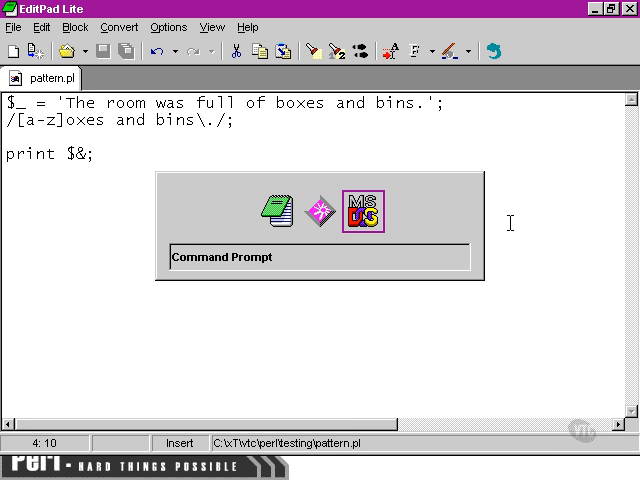
double_click(362, 212)
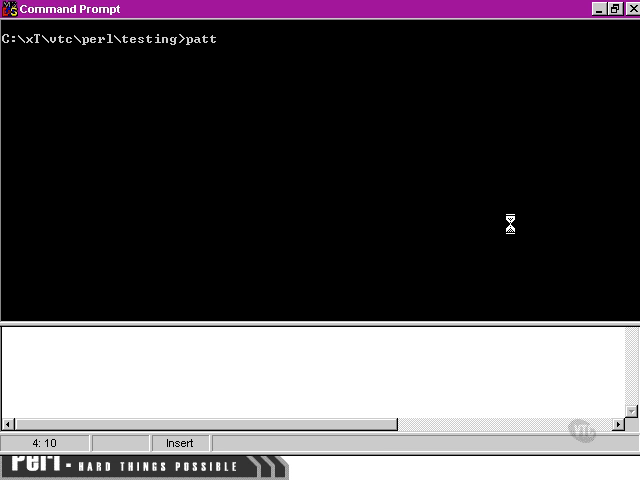
text(ern.pl)
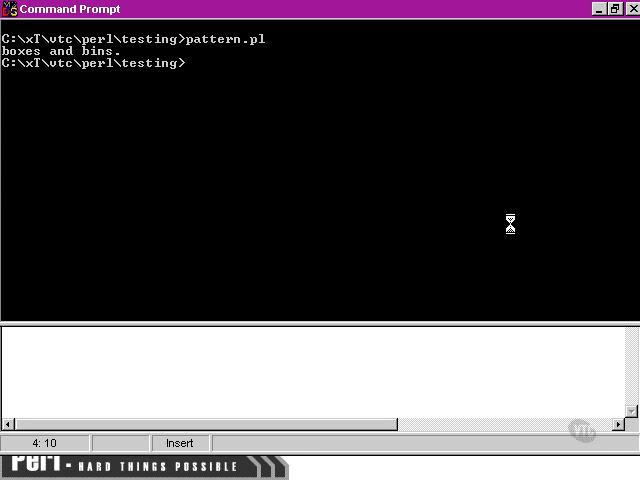
key(alt+tab)
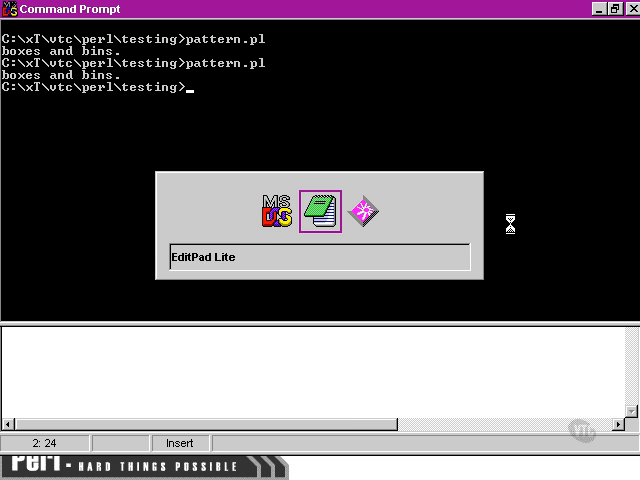
Step: Capture ([a-z]oxes) and (bins) as subpatterns and print $1 instead of $&
click(314, 210)
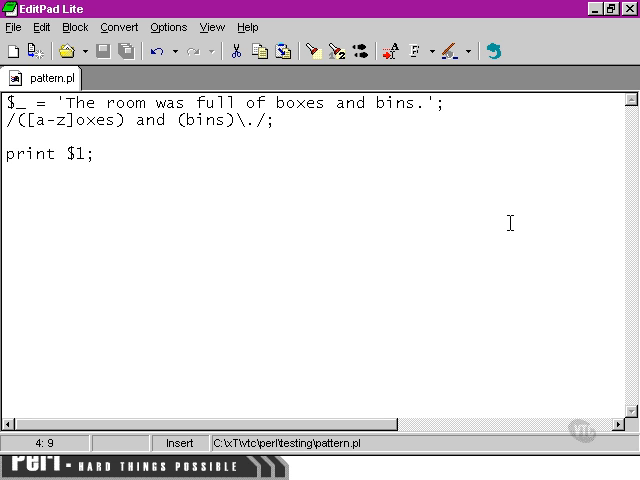
click(86, 154)
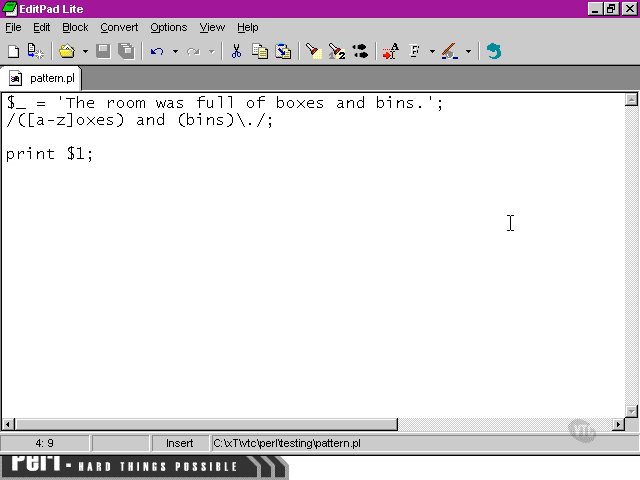
Step: Change the print line to output $2 and save the script
text(2)
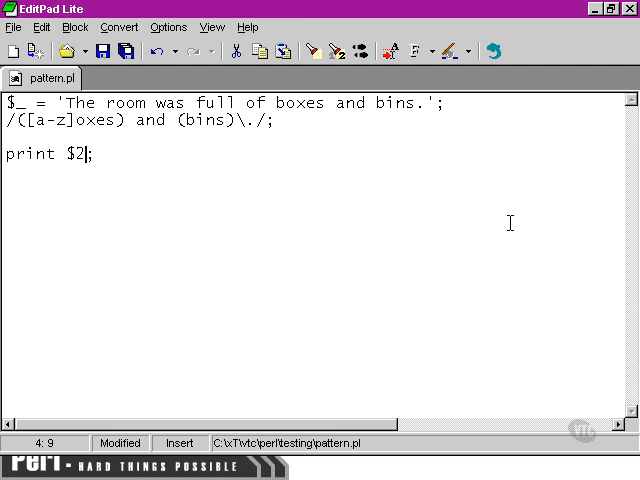
click(96, 52)
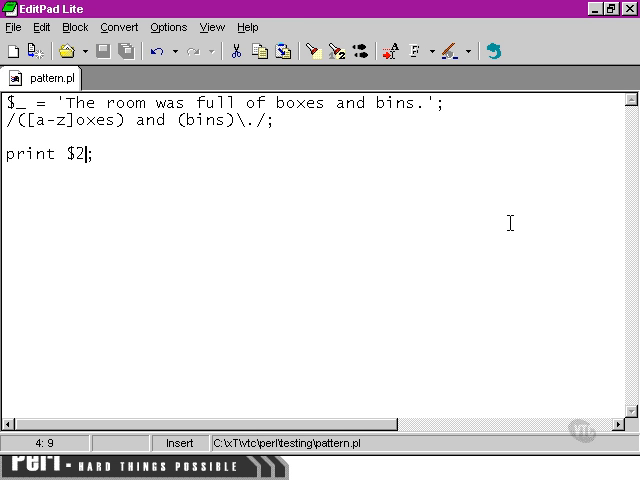